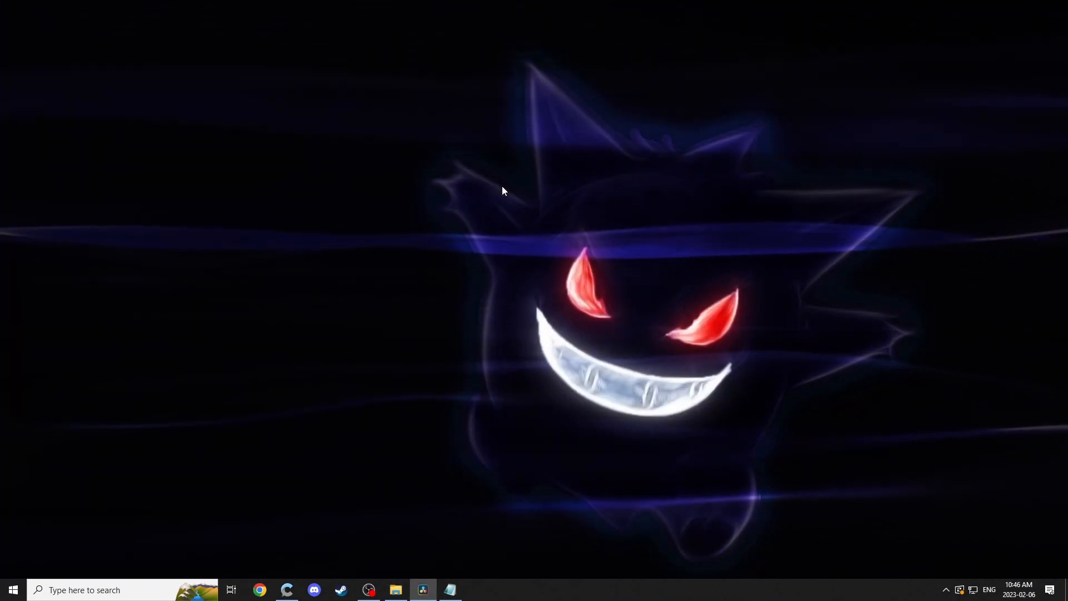
- Launch DaVinci Resolve and change the project frame rate to match the imported clip
left_click(422, 590)
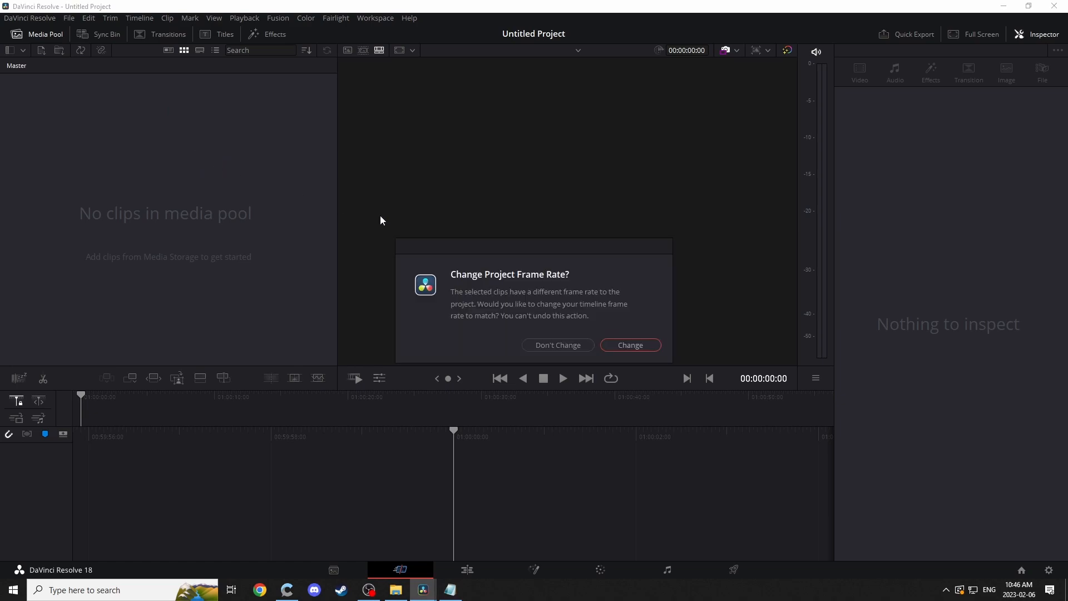
mouse_move(653, 396)
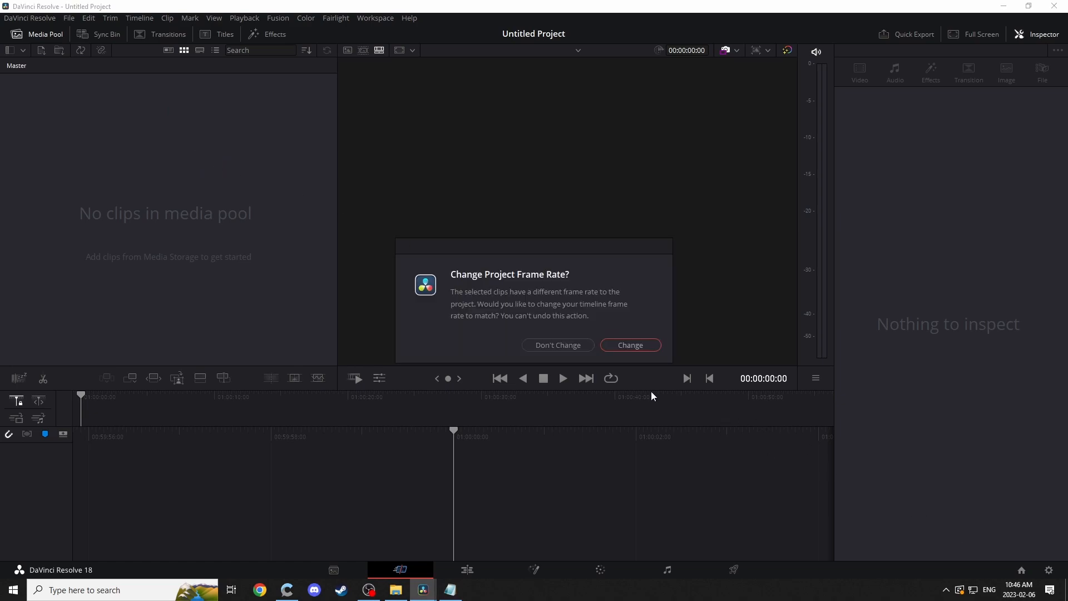
mouse_move(639, 404)
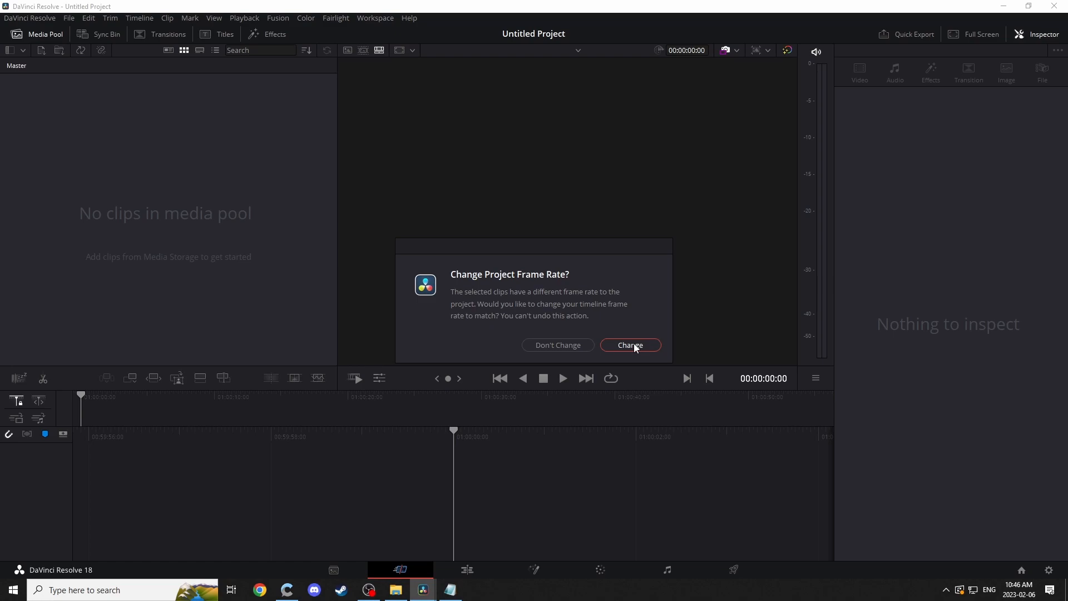
left_click(629, 345)
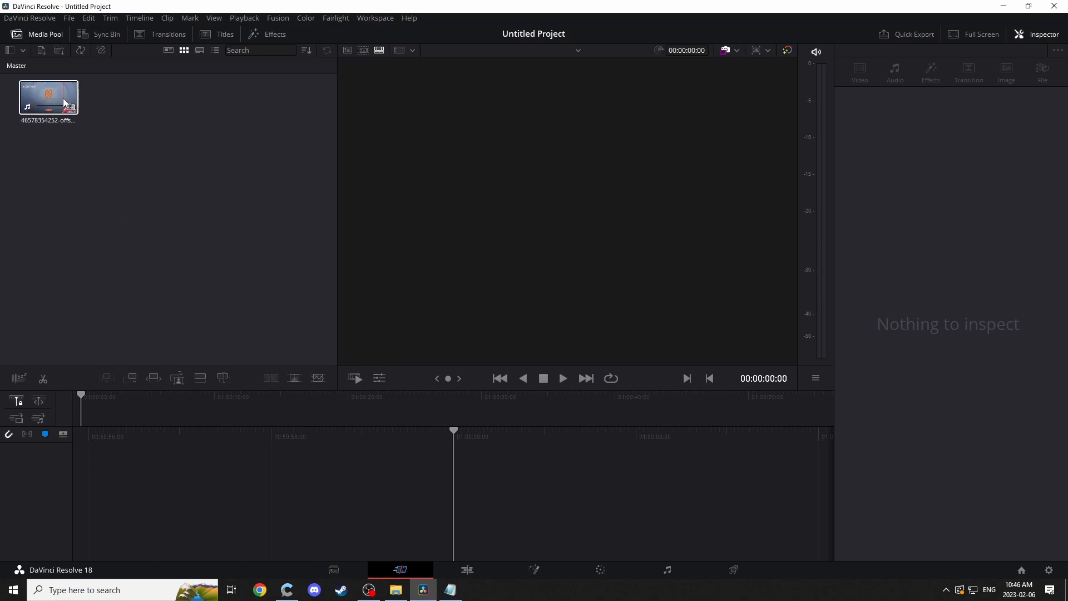
- Create Timeline 1 from the clip with custom 1080x1920 vertical resolution settings
right_click(48, 97)
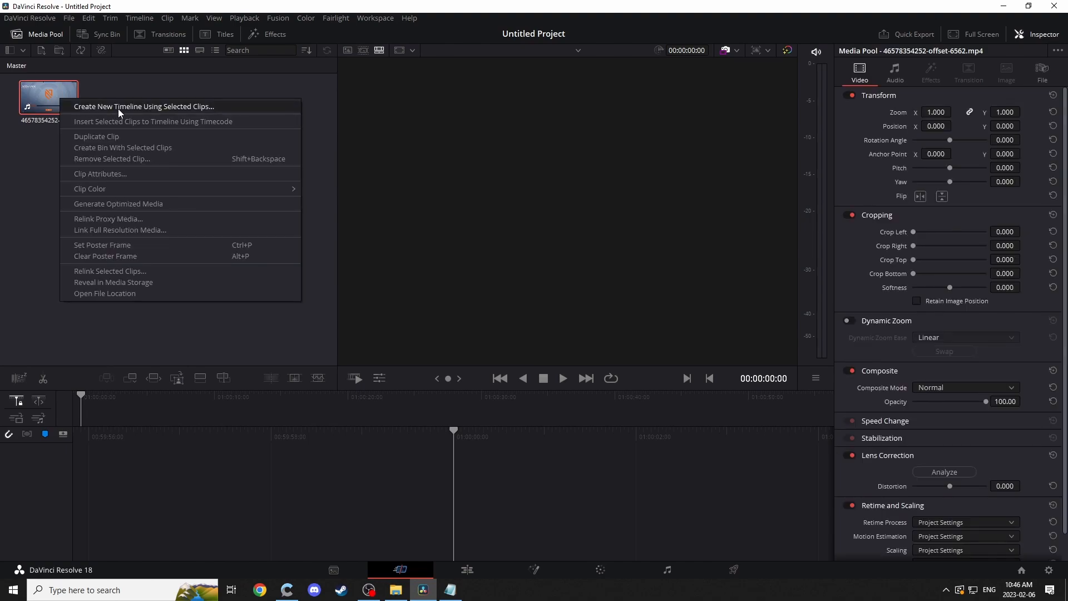
left_click(143, 106)
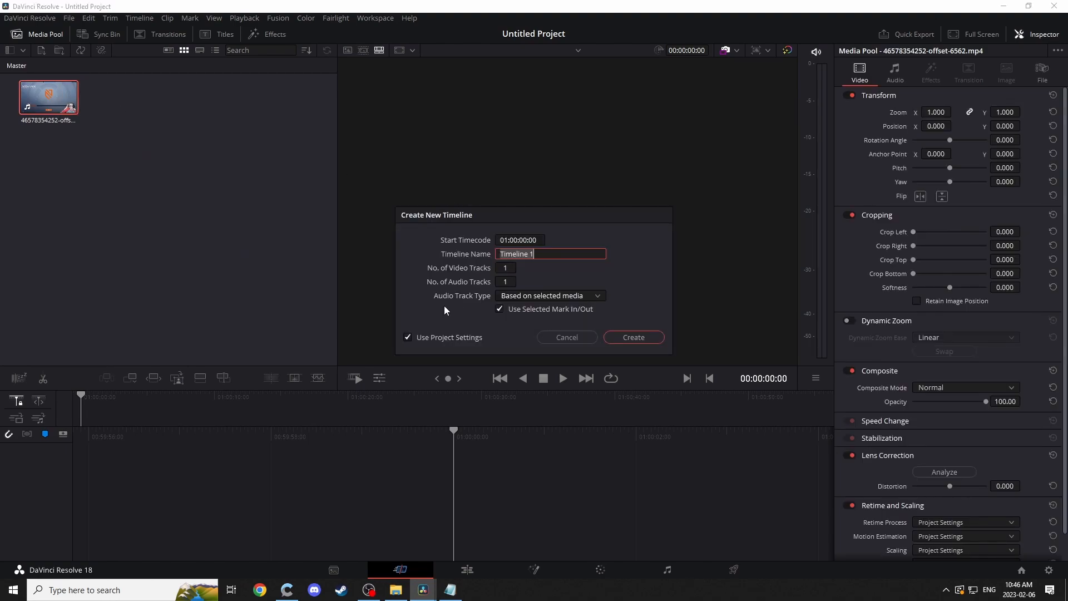
left_click(501, 240)
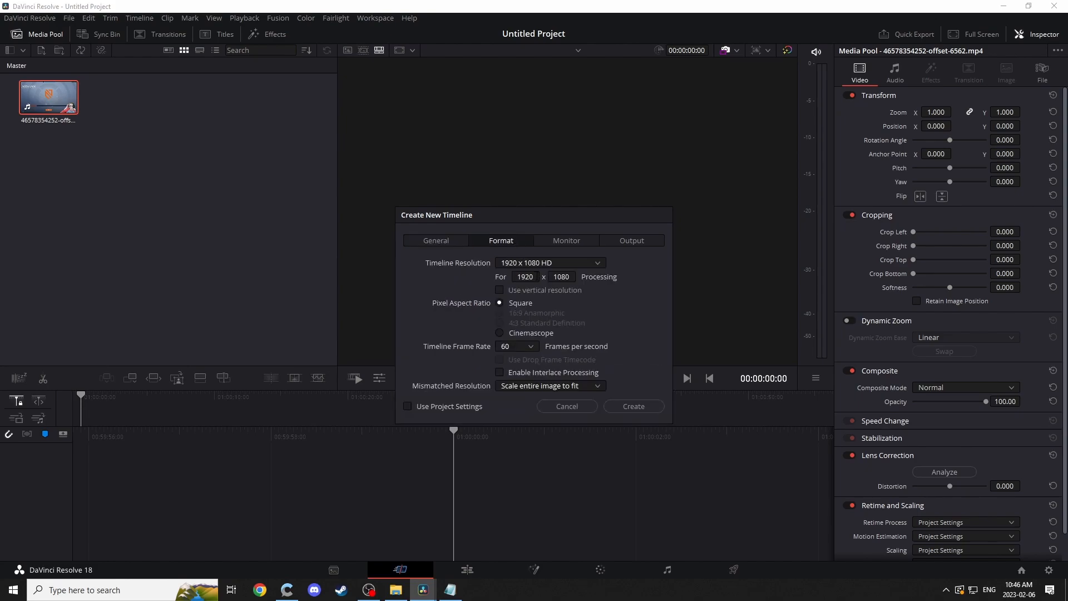
left_click(525, 276)
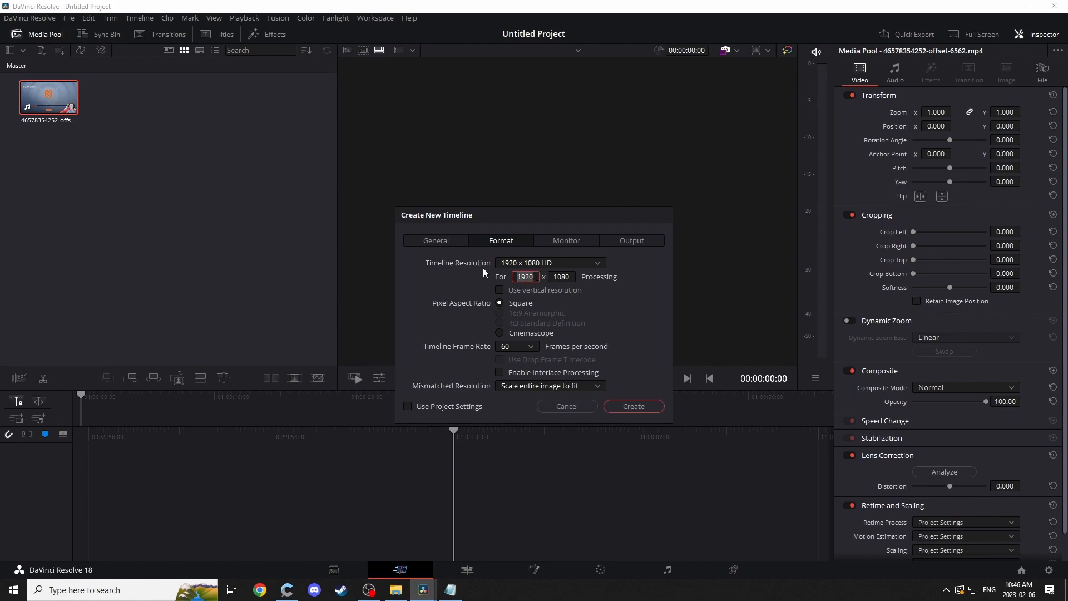
left_click(549, 262)
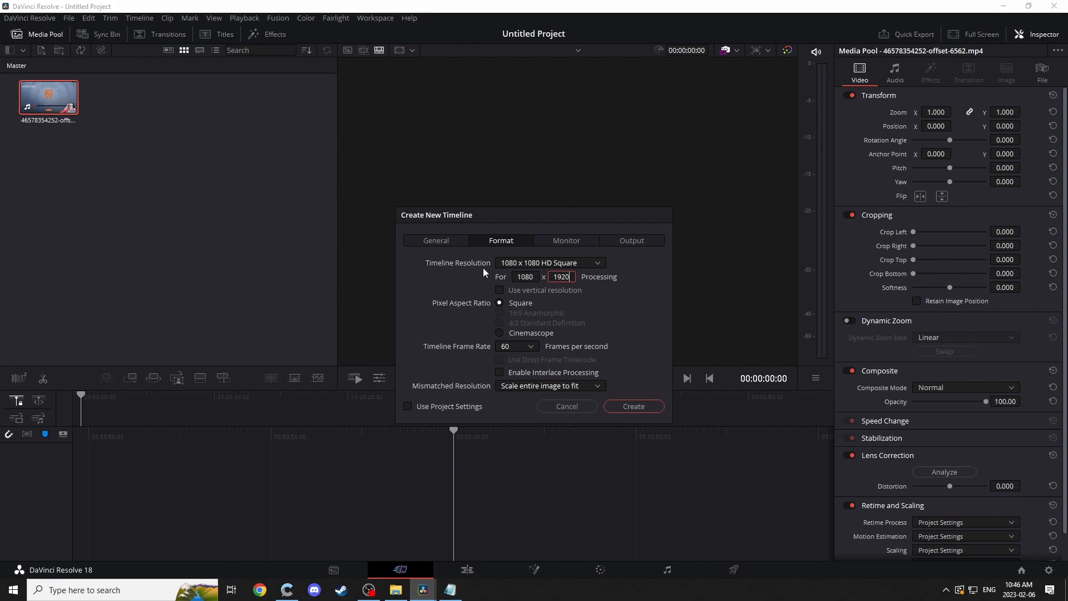
left_click(500, 289)
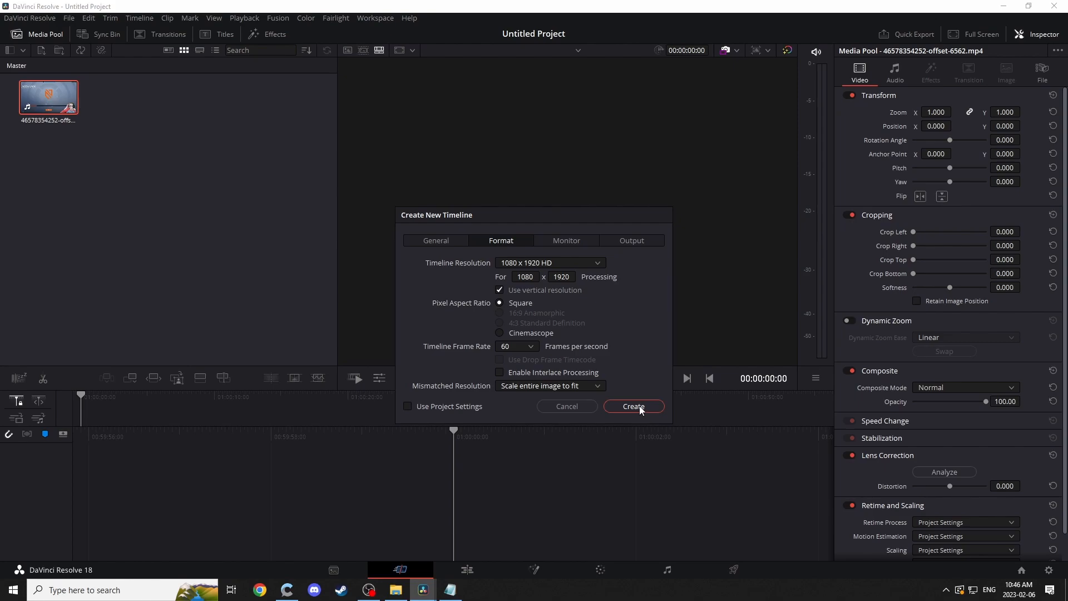
left_click(632, 407)
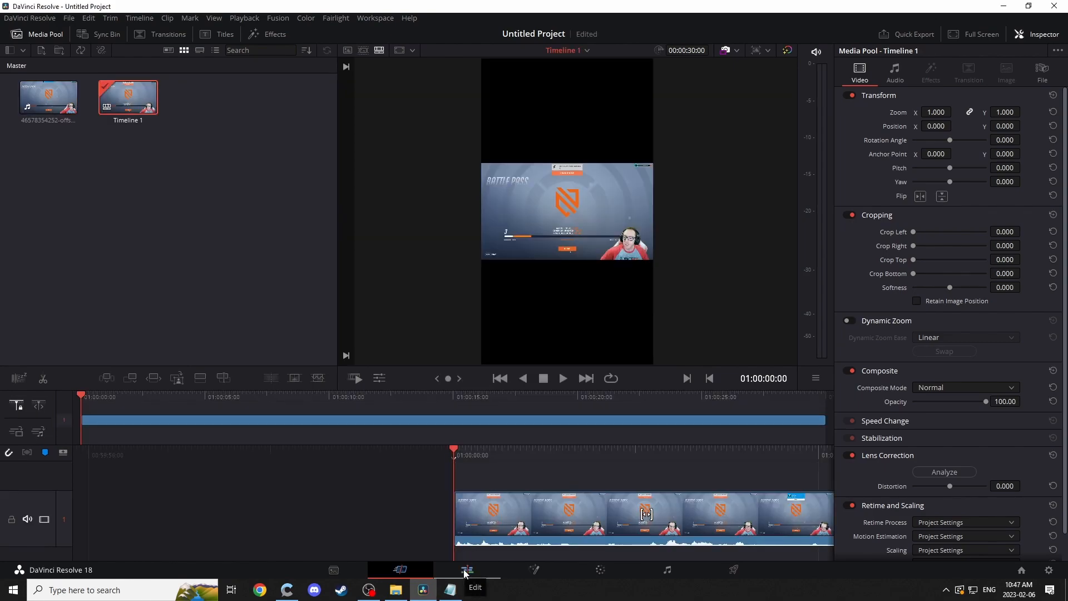
- On the Edit page, duplicate the clip onto V2, delete the A2 audio, and select the V2 copy
left_click(467, 570)
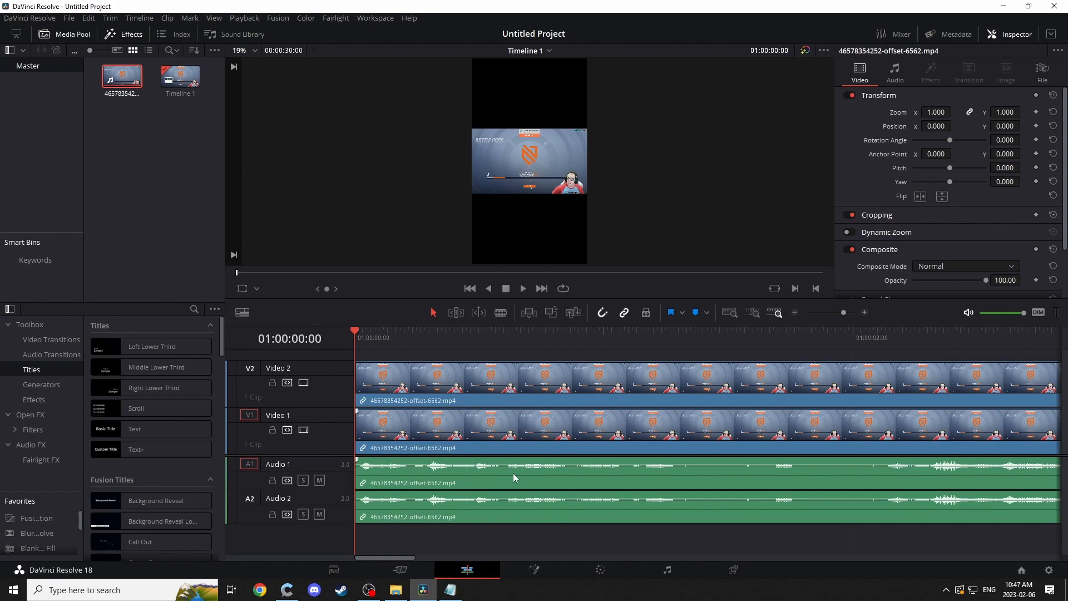
right_click(514, 477)
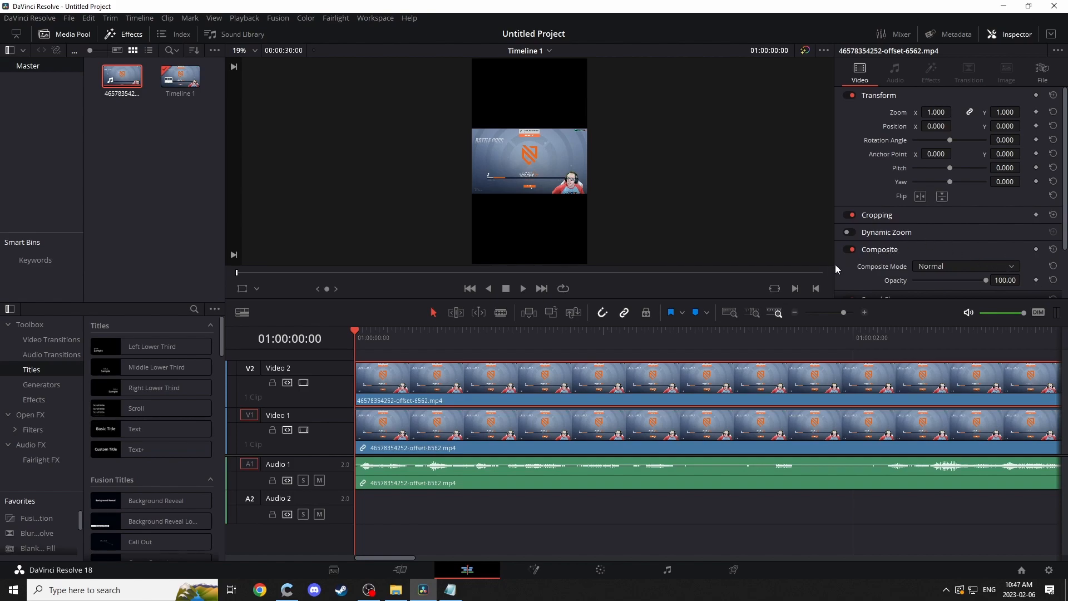
left_click(936, 111)
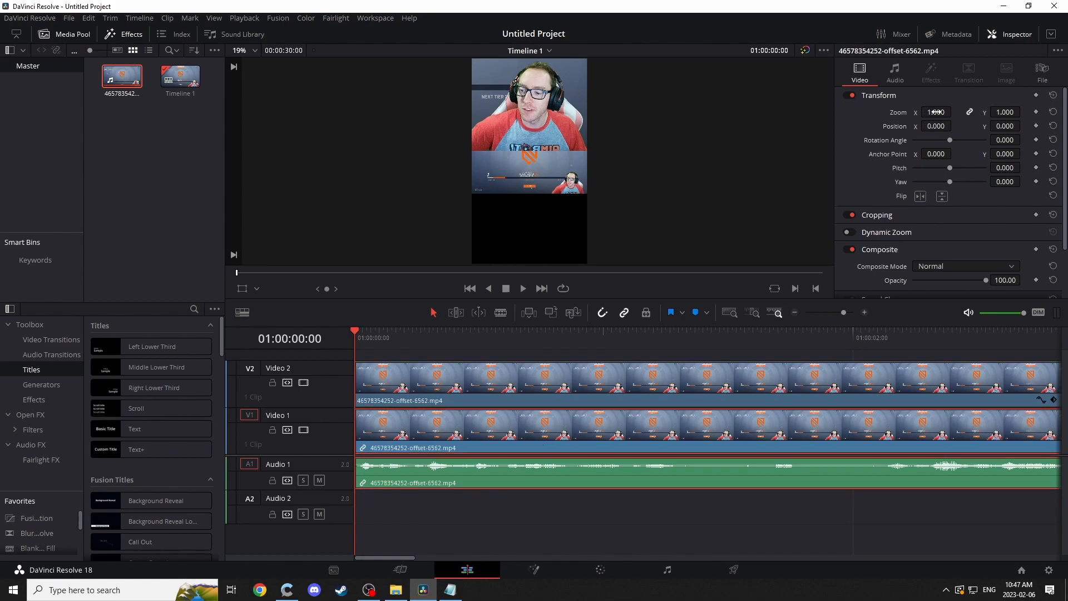
- Give the top clip Zoom 4.0, Position -1511/4146, Crop Bottom 27.82 and Softness -5
left_click(935, 112)
type("4.000")
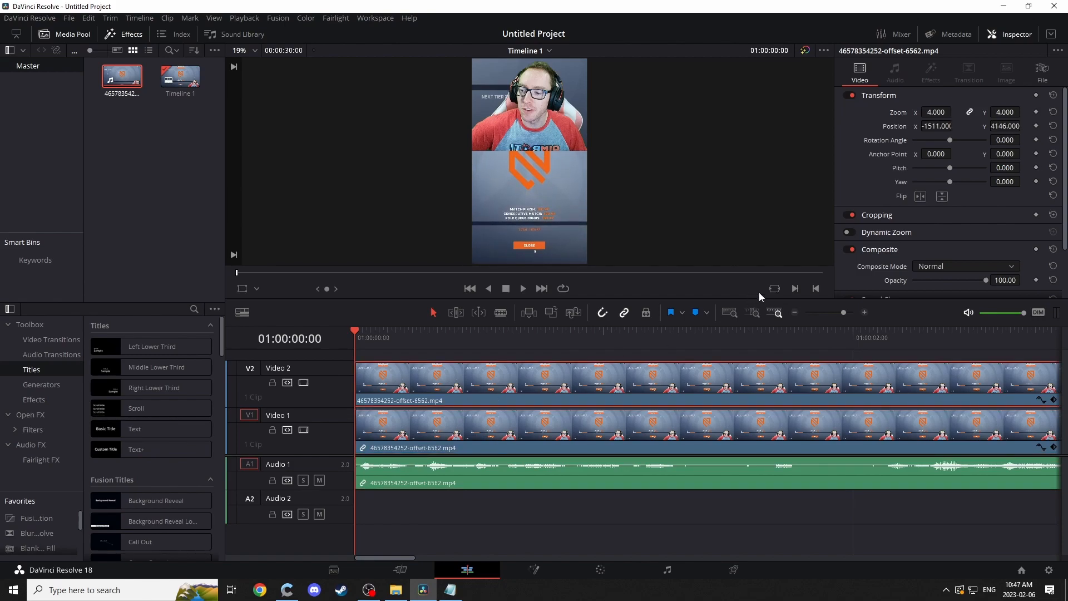
left_click(877, 215)
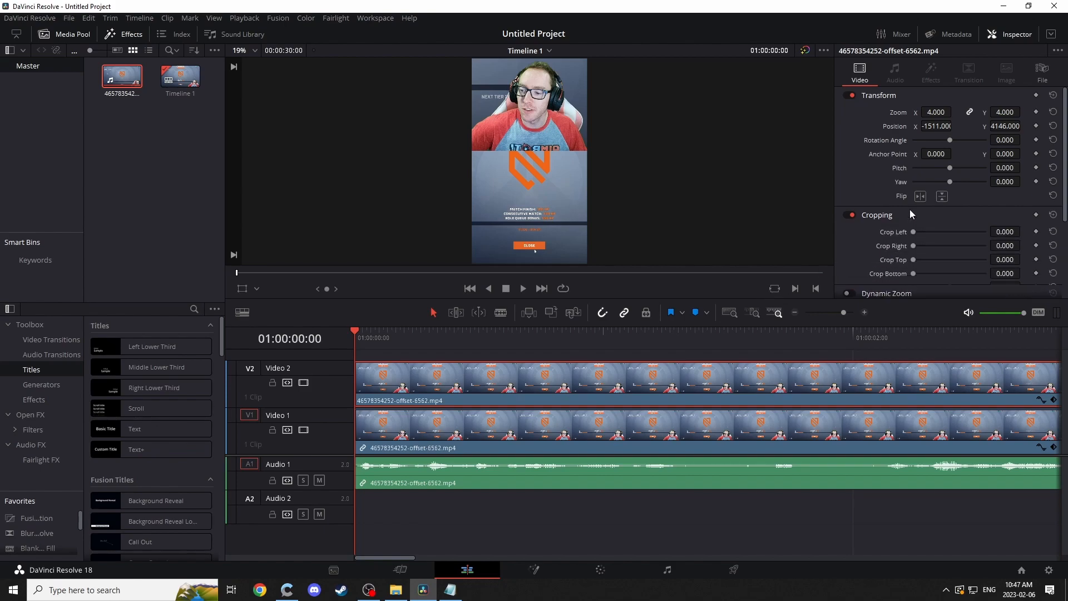
scroll("down", 3)
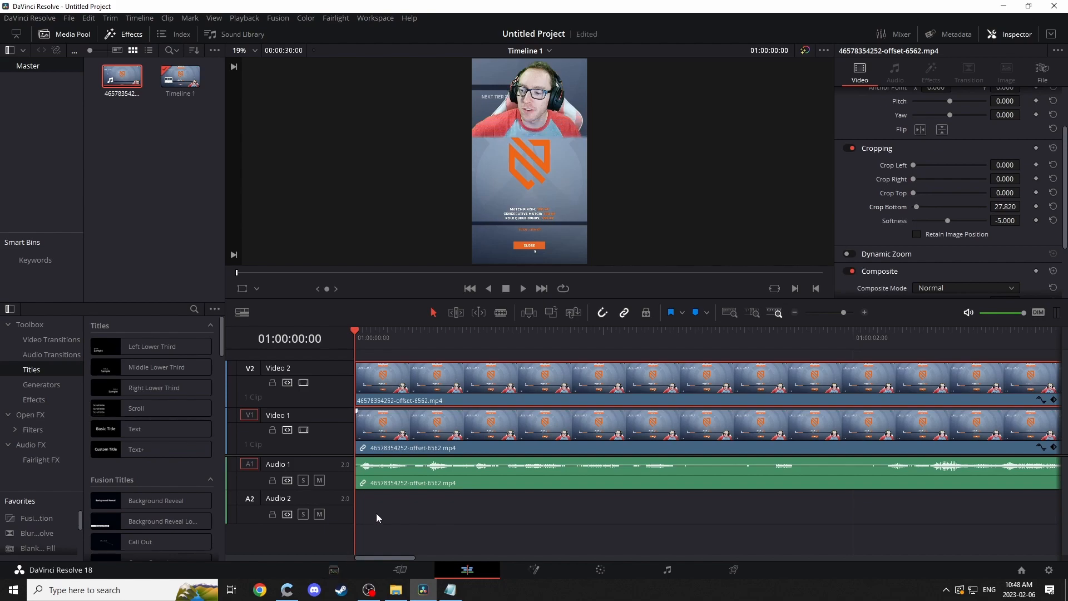
left_click(661, 339)
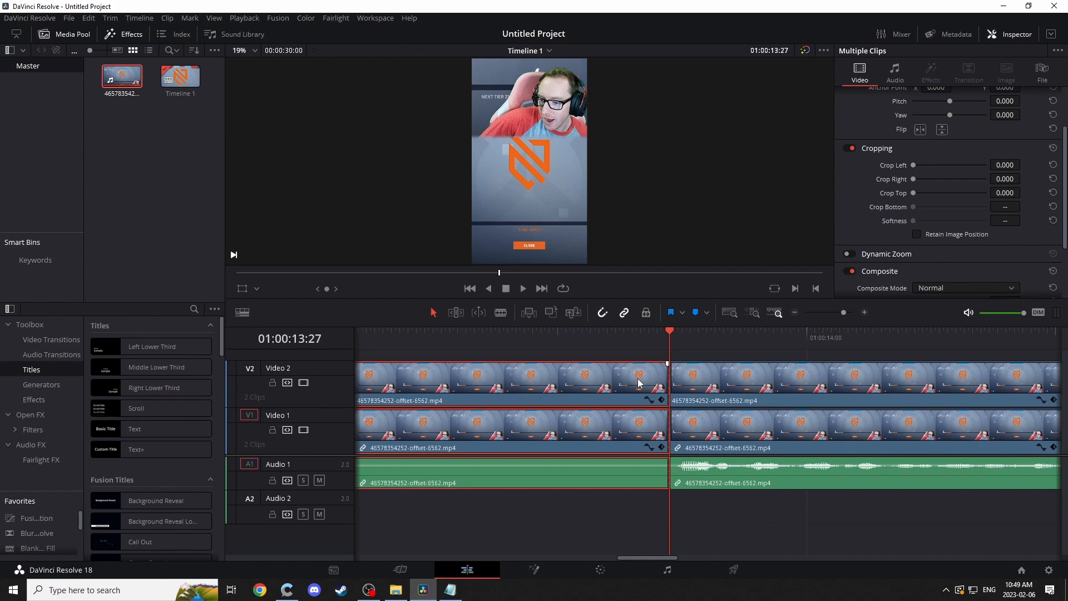
mouse_move(752, 457)
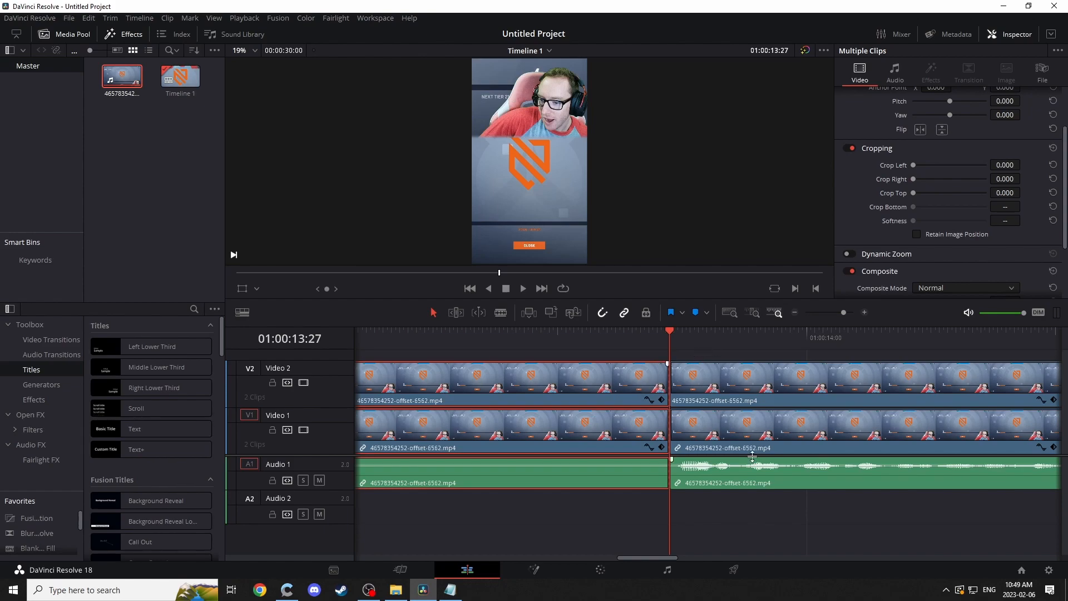
mouse_move(616, 400)
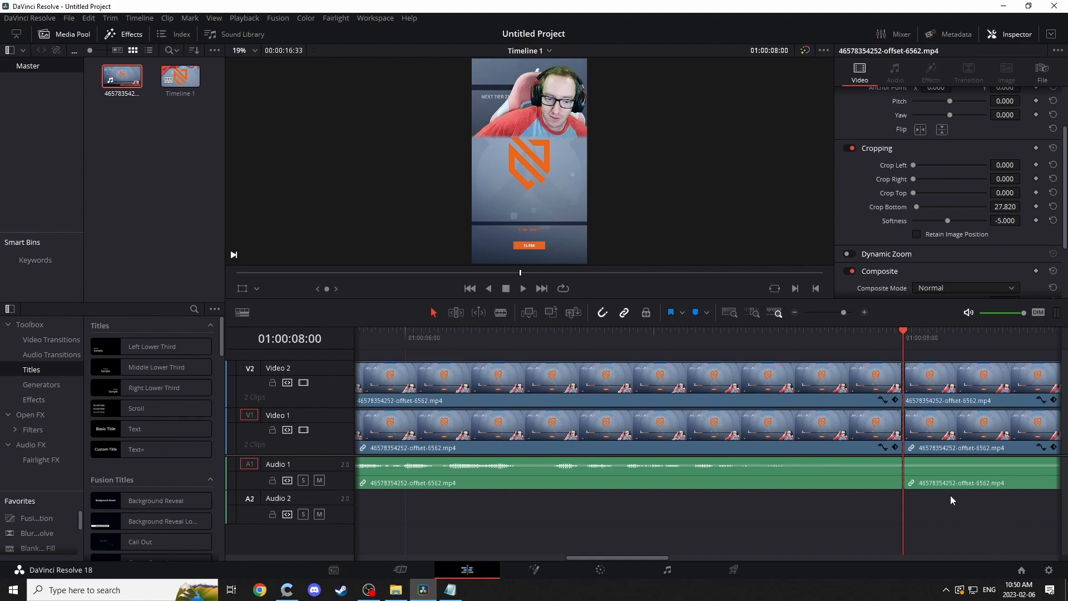
- Cut all tracks at 01:00:13:27 and 01:00:08:00, then deselect the clips
left_click(968, 382)
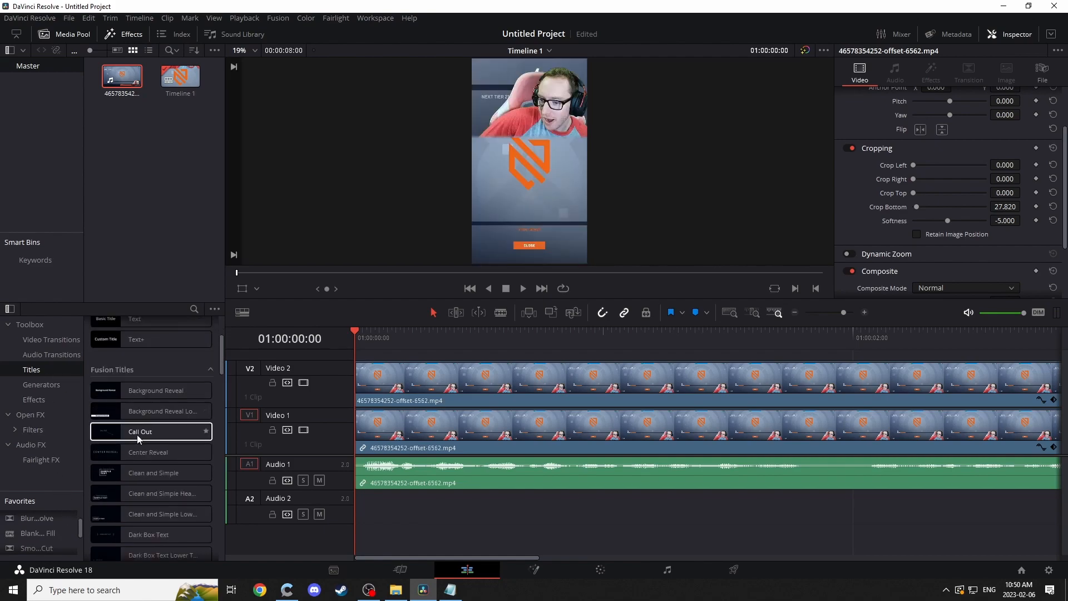
- Place a Scale Up title on V3 and lower its Animation Delay to -3.65
scroll("down", 3)
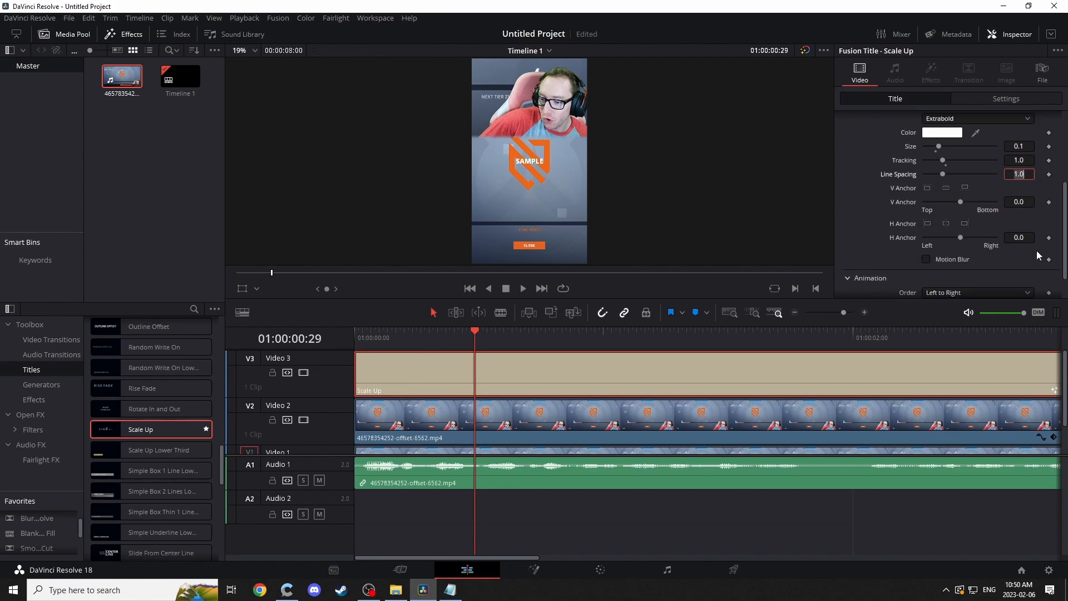
scroll("down", 3)
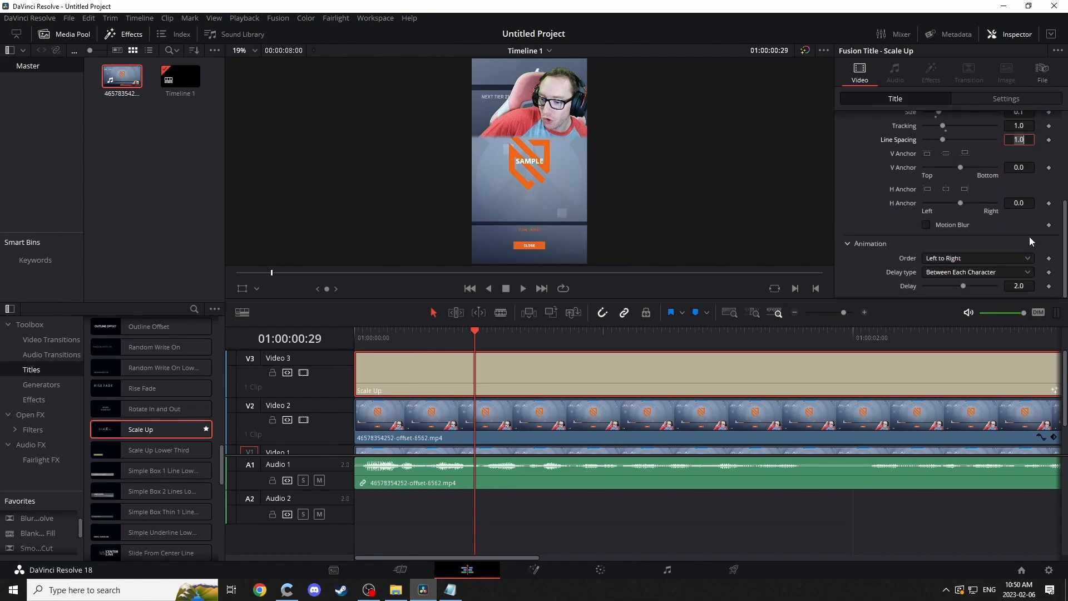
left_click_drag(959, 286, 954, 285)
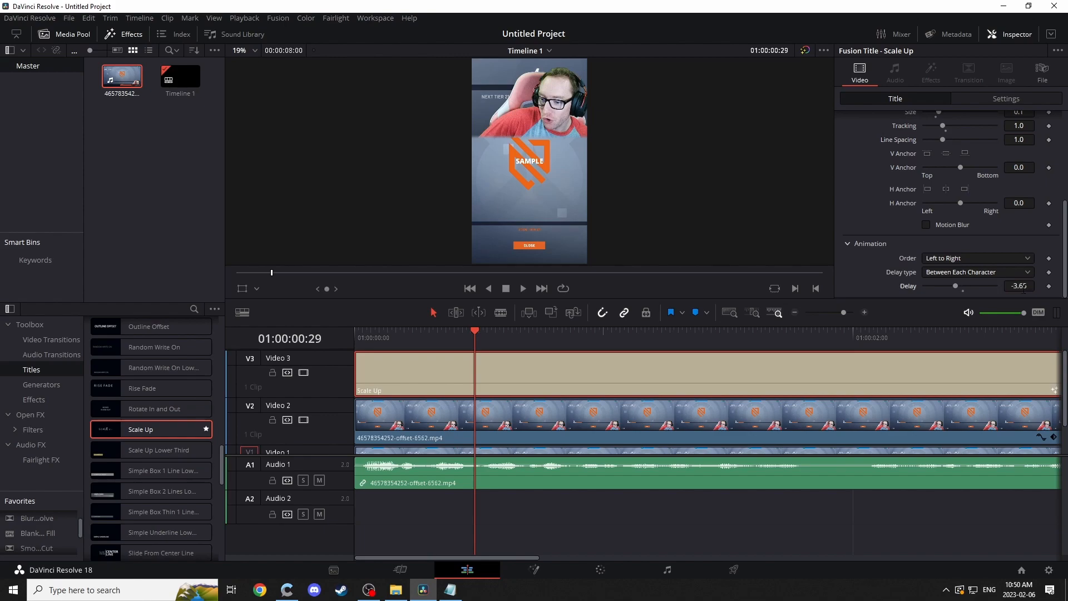
left_click(1020, 286)
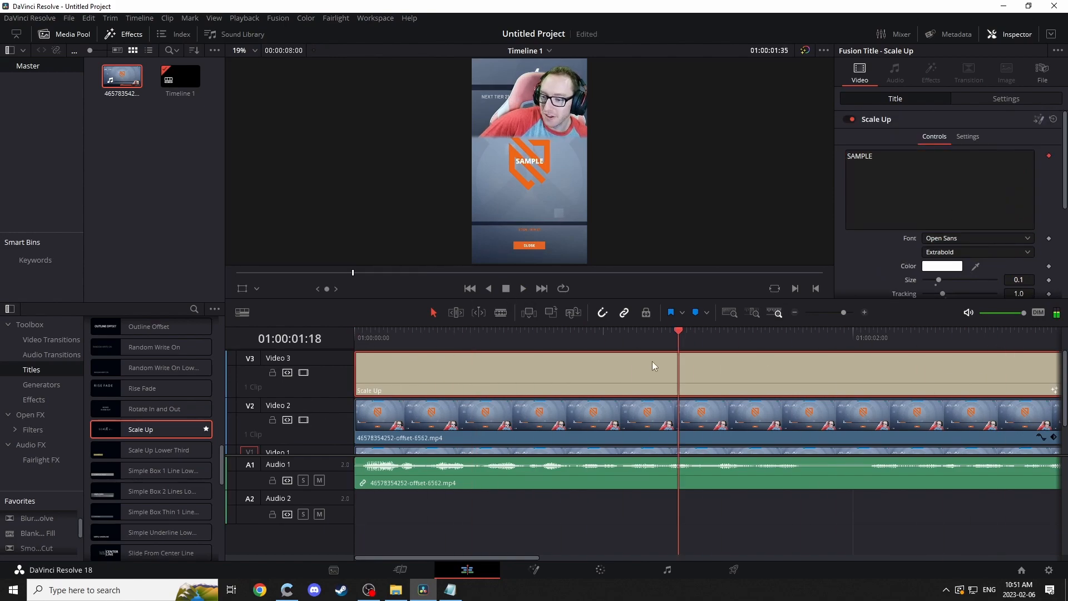
- Caption 'I have a joke, not safe for stream' and set the title's Position Y to -416
type("I have a joke, not safe for stream, I'll send you it")
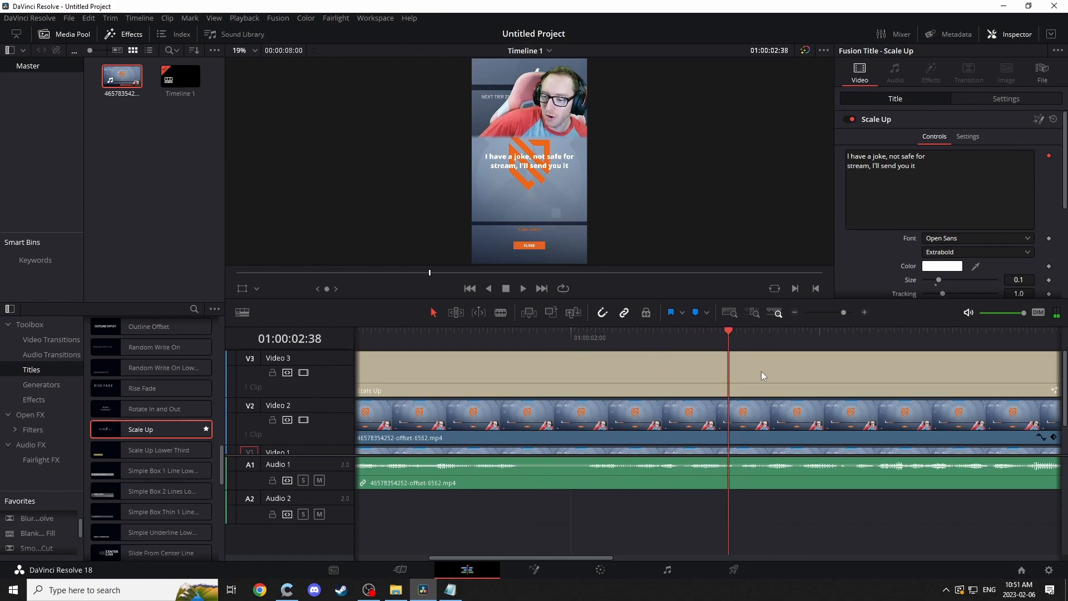
left_click(1007, 97)
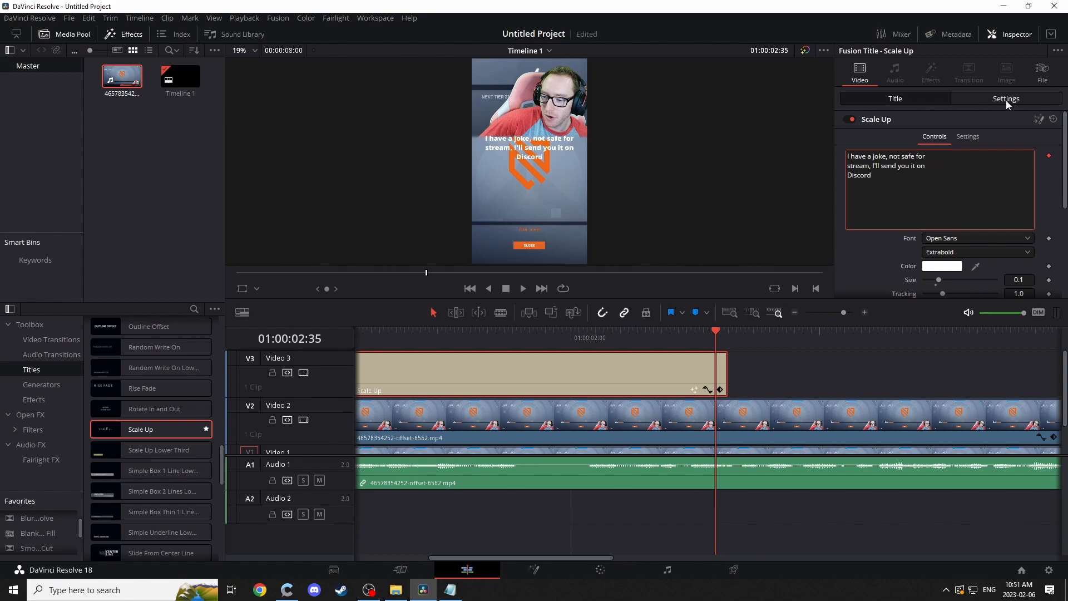
left_click(1007, 98)
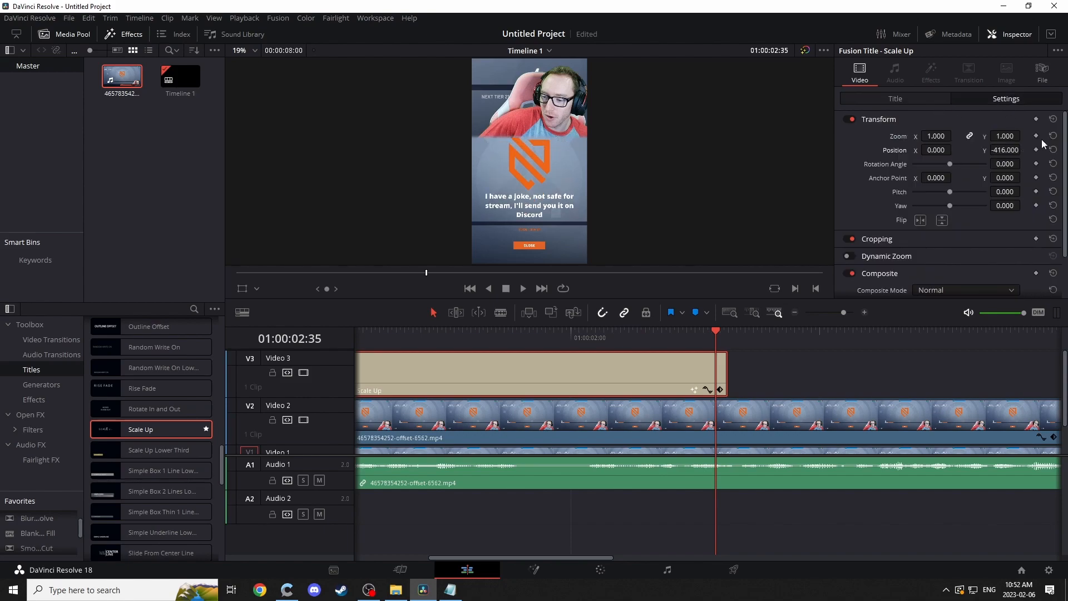
- Add quotes and type the next caption 'OMG, if anyone ever has these jokes'
left_click(895, 98)
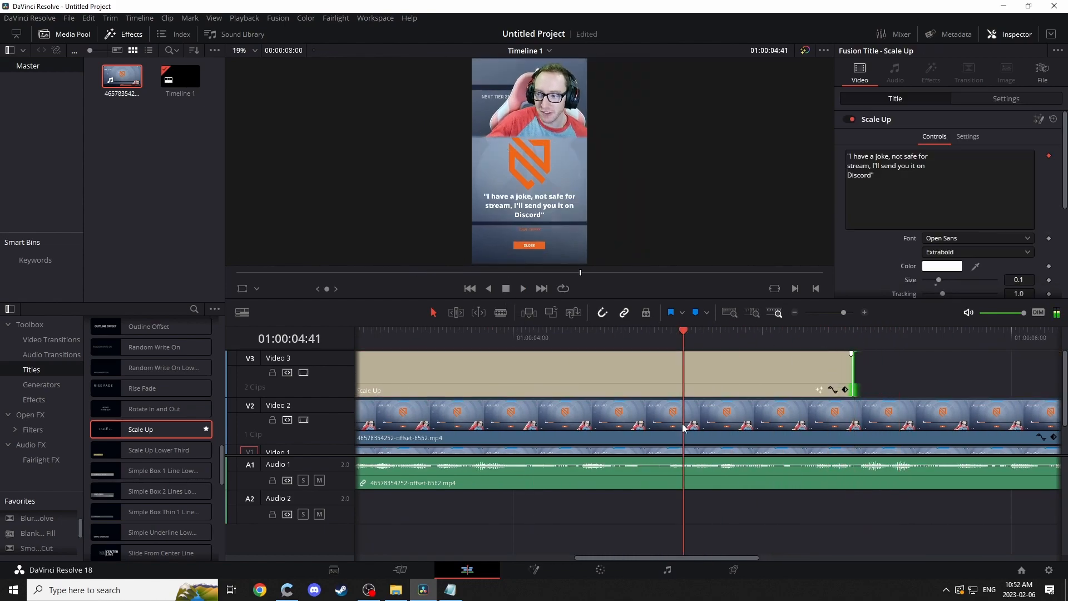
type("OMG, if anyojne ever has thes")
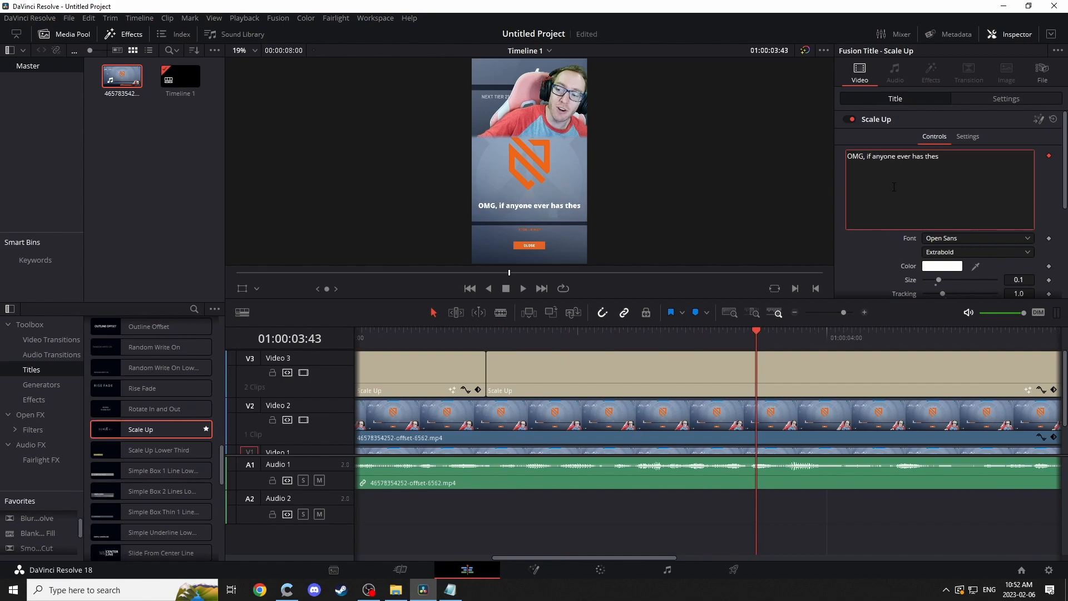
type("jokes")
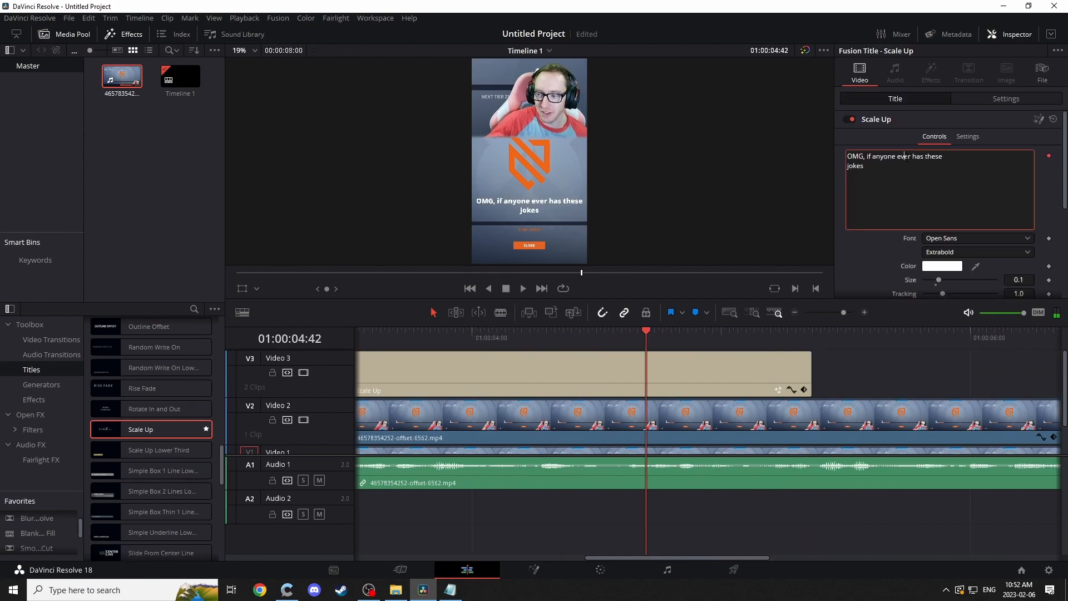
- Make the captions pink (#ffaaff) and add 'I have no filter, and everything is funny to me'
left_click(942, 266)
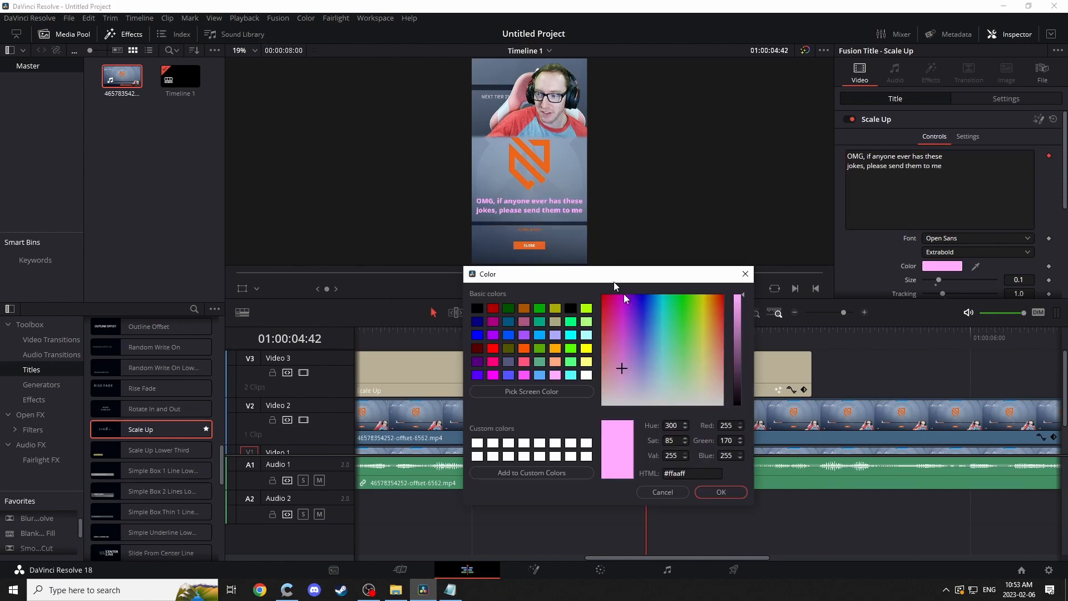
left_click(720, 492)
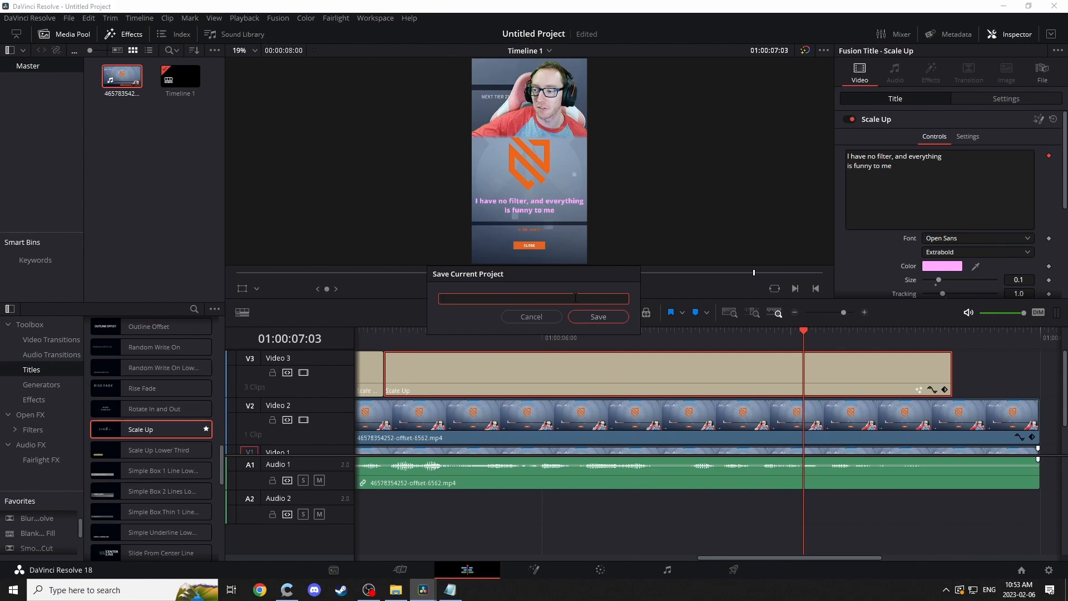
- Enter 'No Filter Meta' as the project name and confirm the save
type("No Filter Meta")
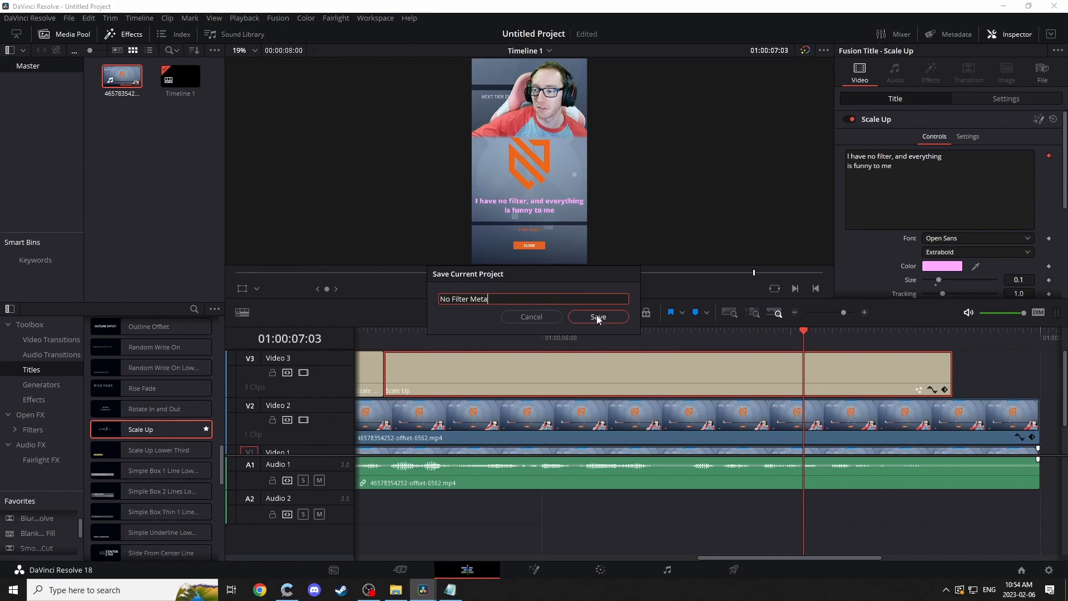
left_click(597, 317)
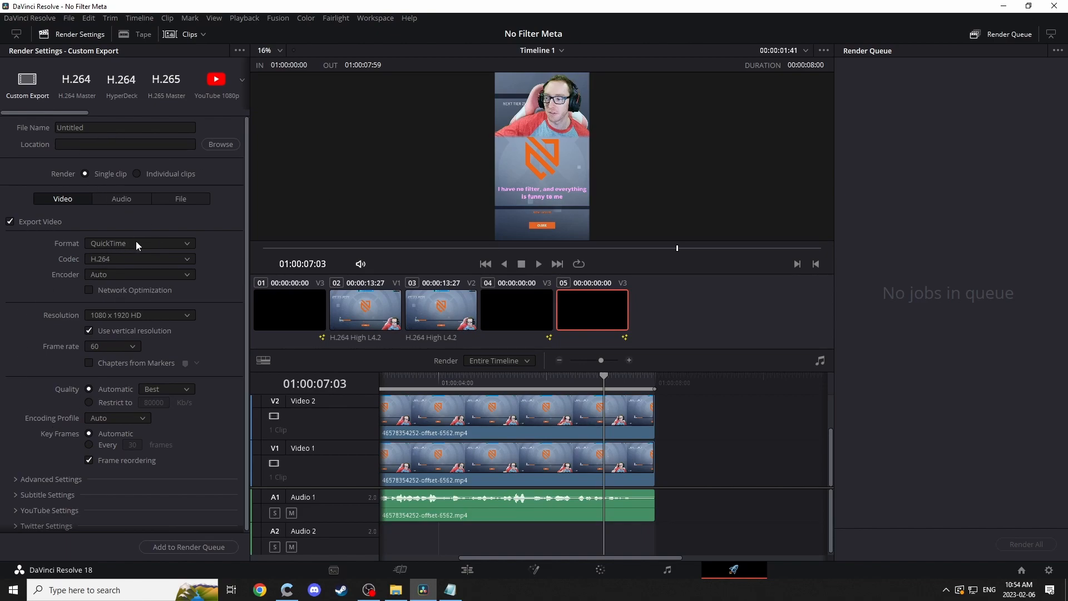
- Set an MP4 render with subtitles exported, file name 'No Filter Meta', and queue the job
left_click(139, 243)
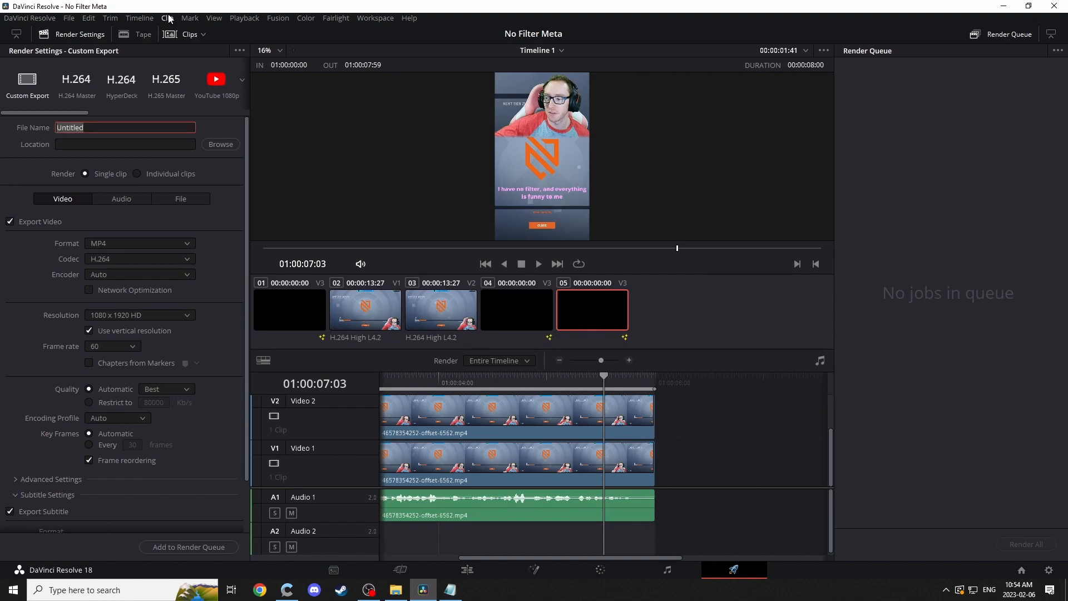
type("No Filter Meta")
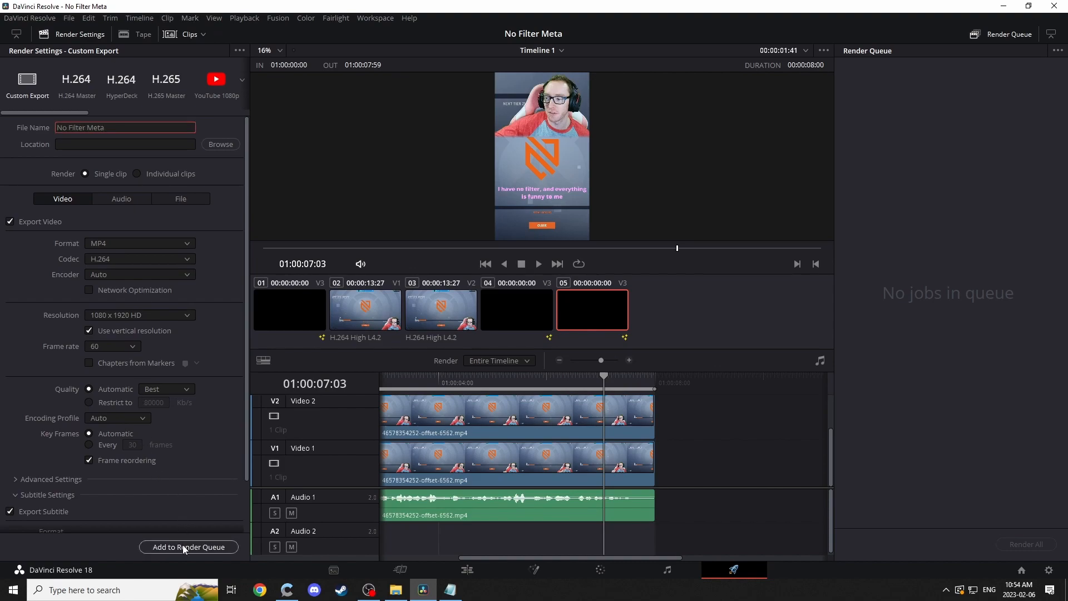
left_click(220, 144)
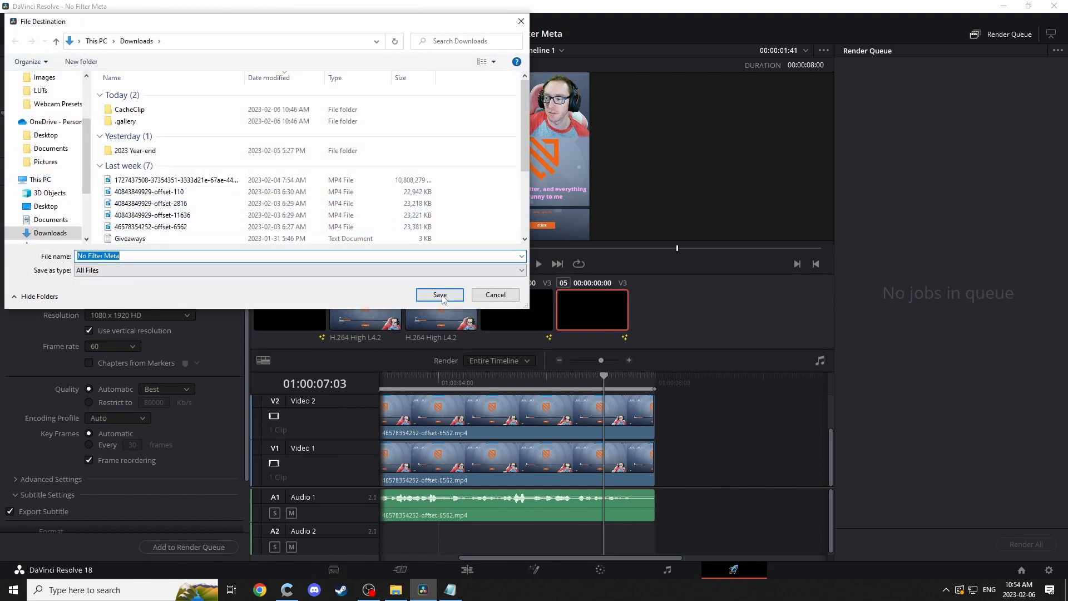
- Save the No Filter Meta render to Downloads and start rendering all queued jobs
left_click(440, 295)
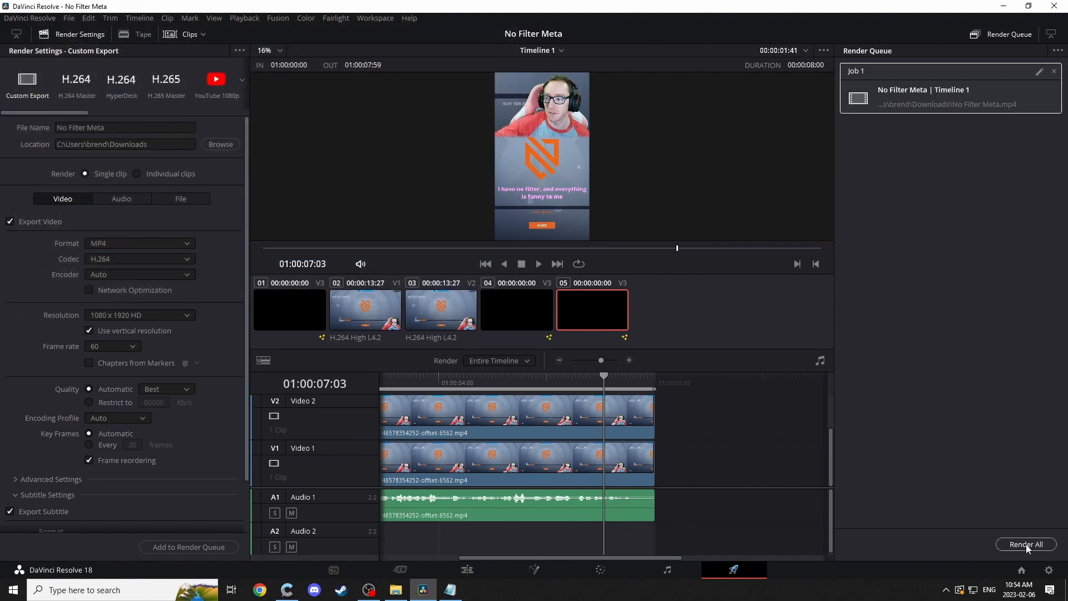
left_click(1026, 544)
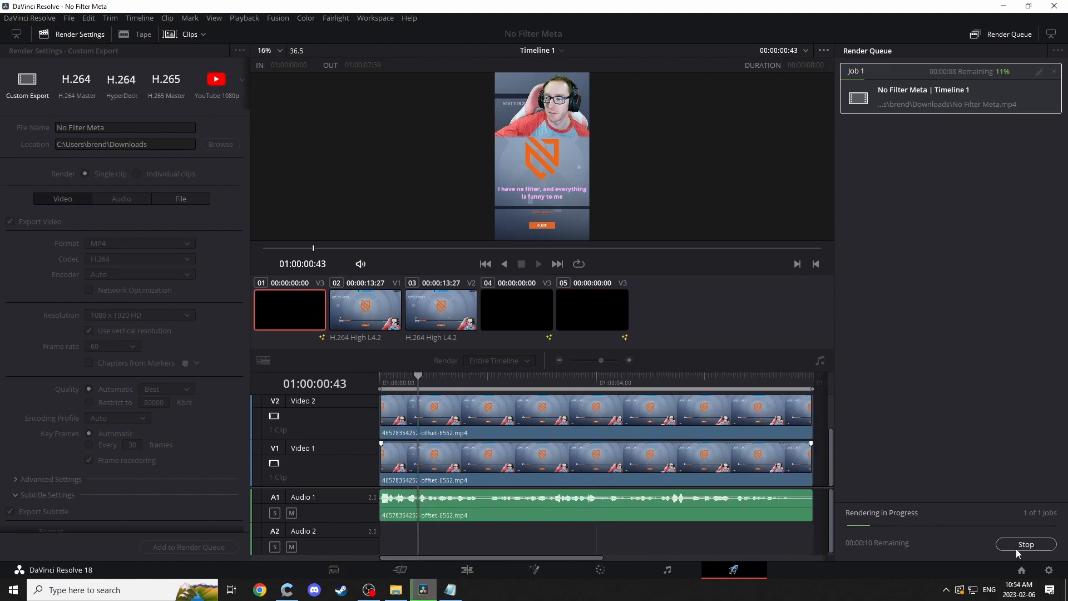